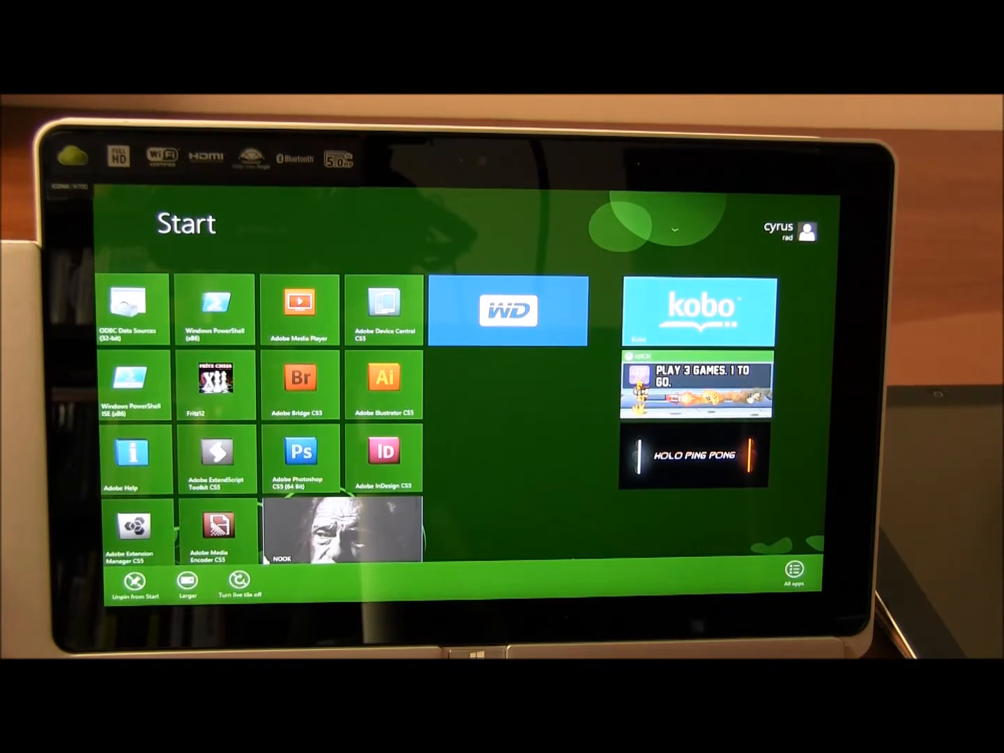
- Launch Adobe Photoshop CS5 from the Windows 8 Start screen
left_click(298, 310)
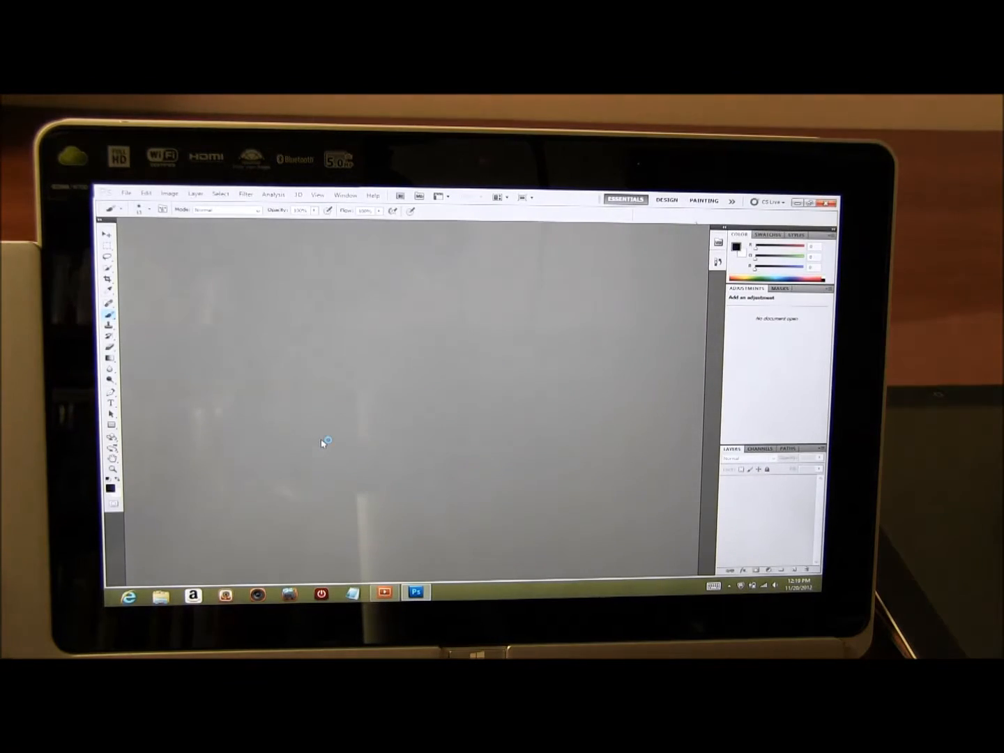
- Bring up the New document dialog from the File menu
left_click(125, 194)
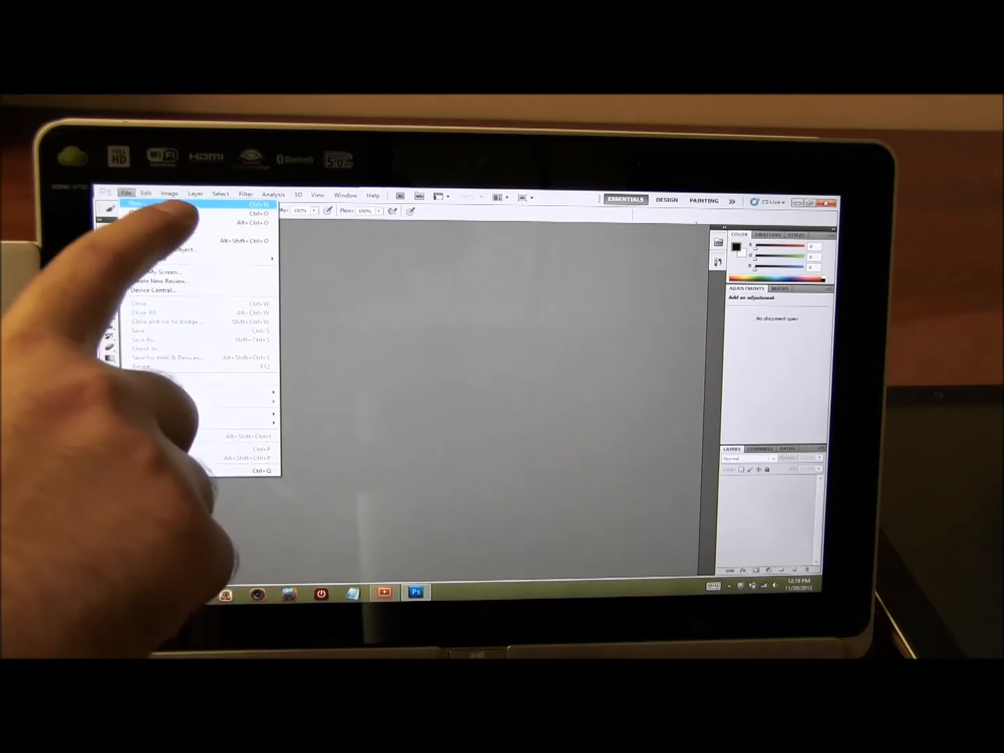
left_click(138, 215)
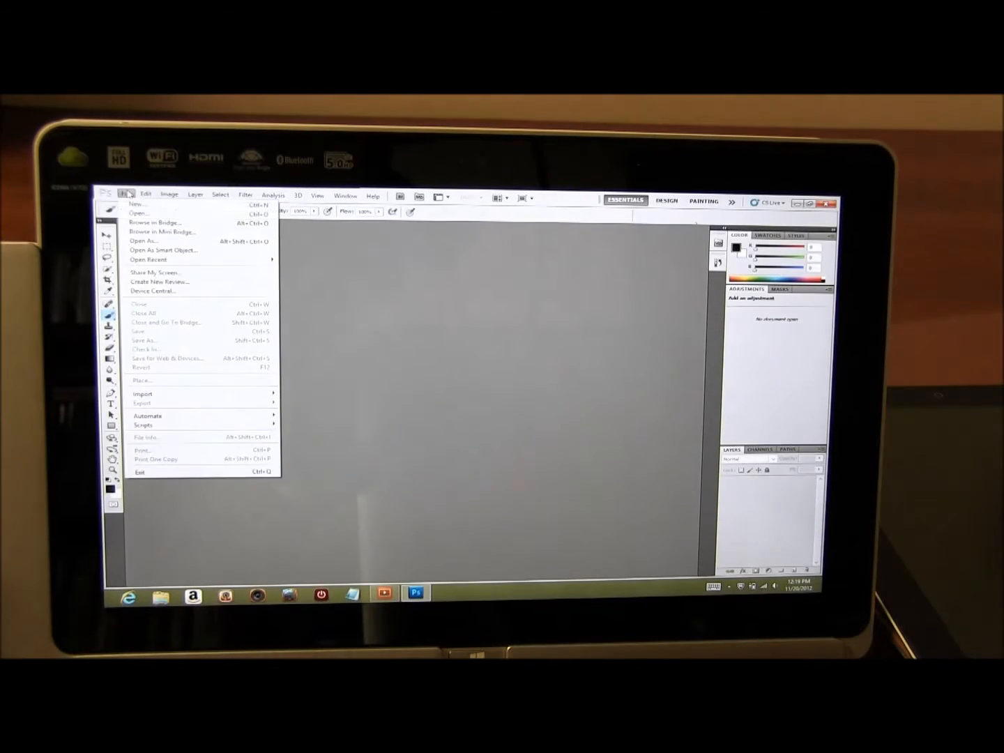
left_click(138, 204)
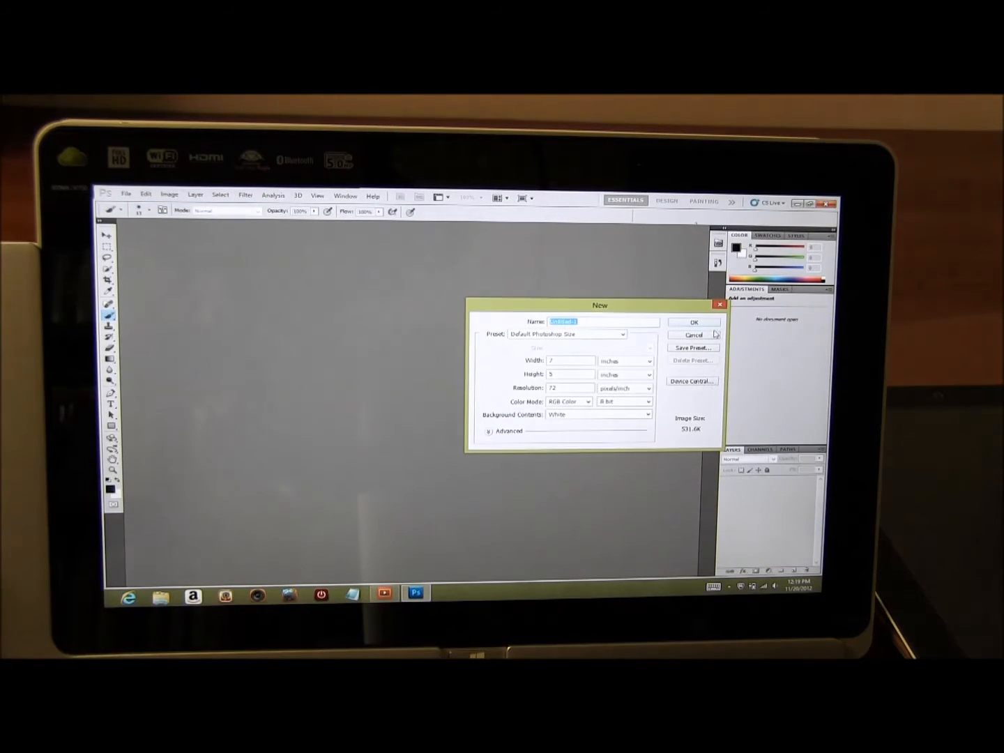
- Create a default-size canvas, doodle a curved black brush stroke, and begin exiting Photoshop
left_click(693, 322)
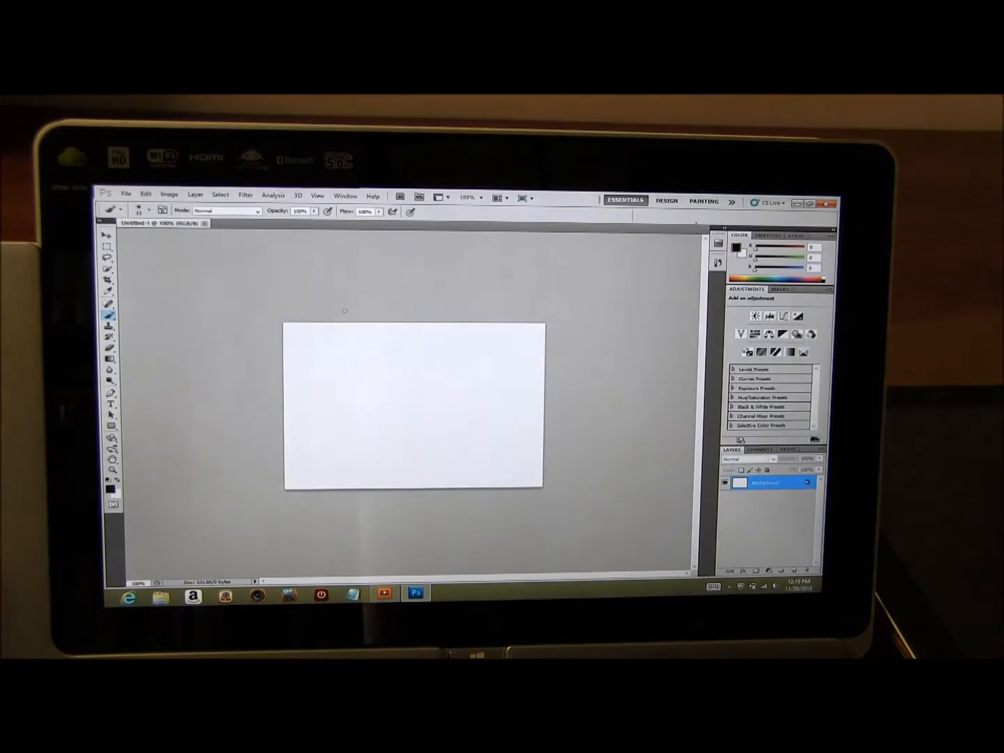
left_click_drag(335, 334, 453, 474)
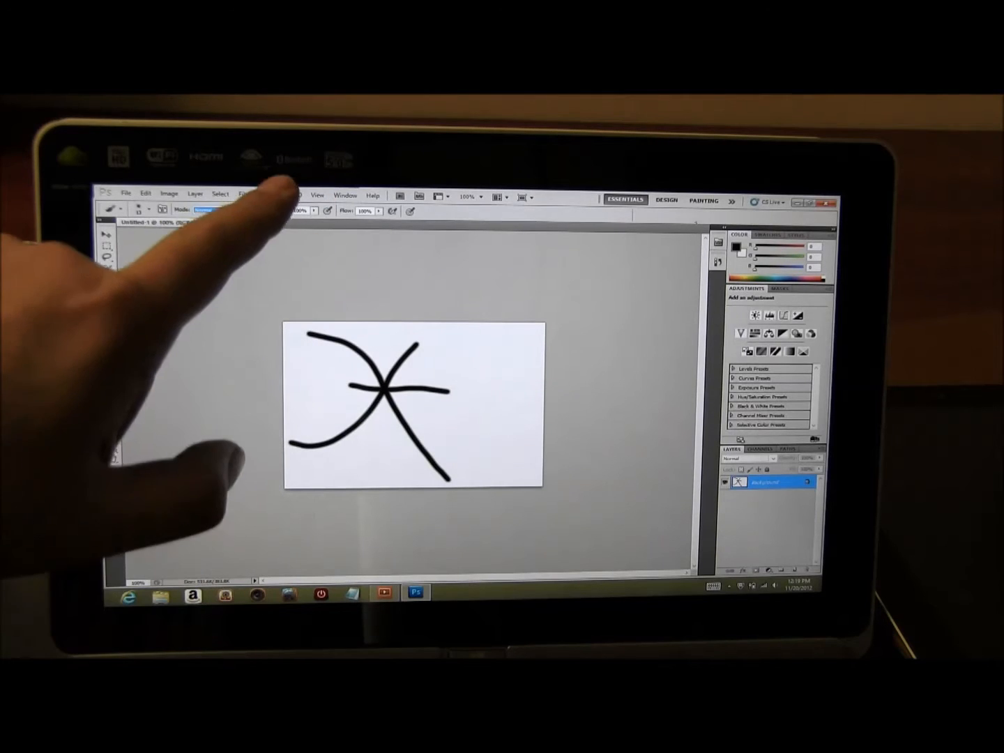
left_click(273, 195)
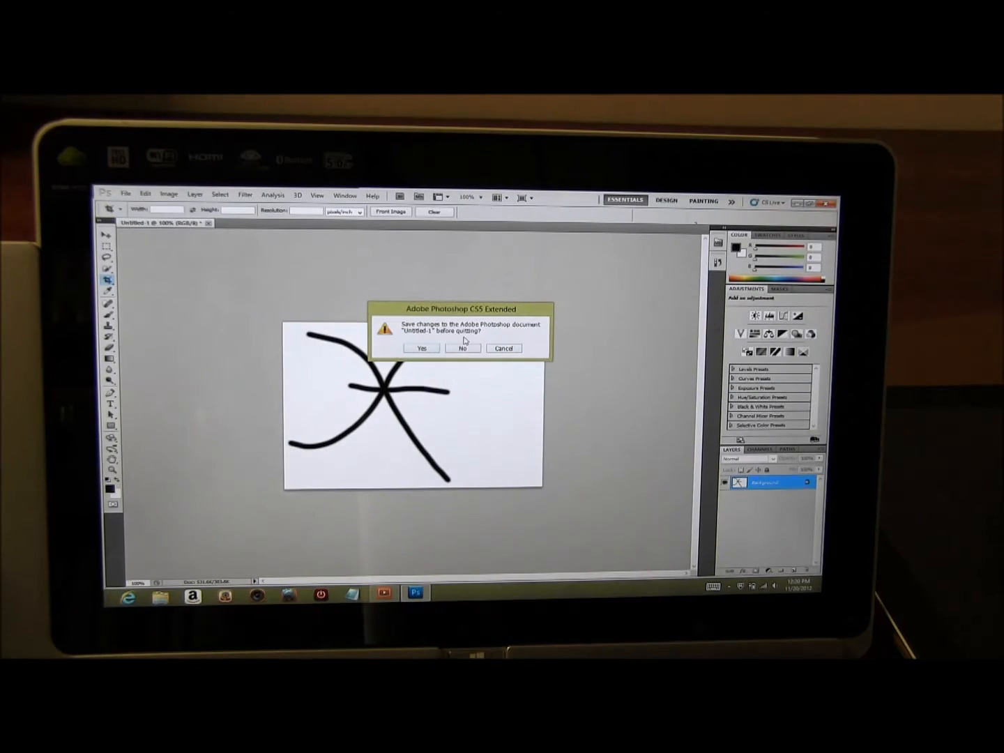
- Quit Photoshop without saving the doodle
left_click(463, 348)
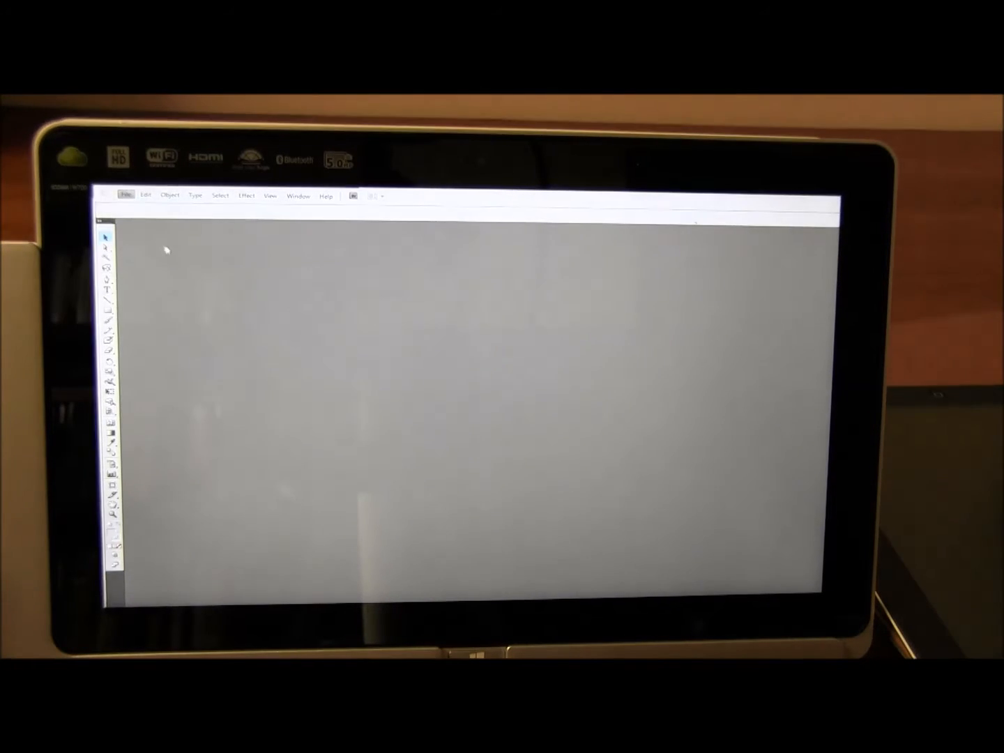
- Create a new Letter-size Illustrator document with default settings
left_click(126, 195)
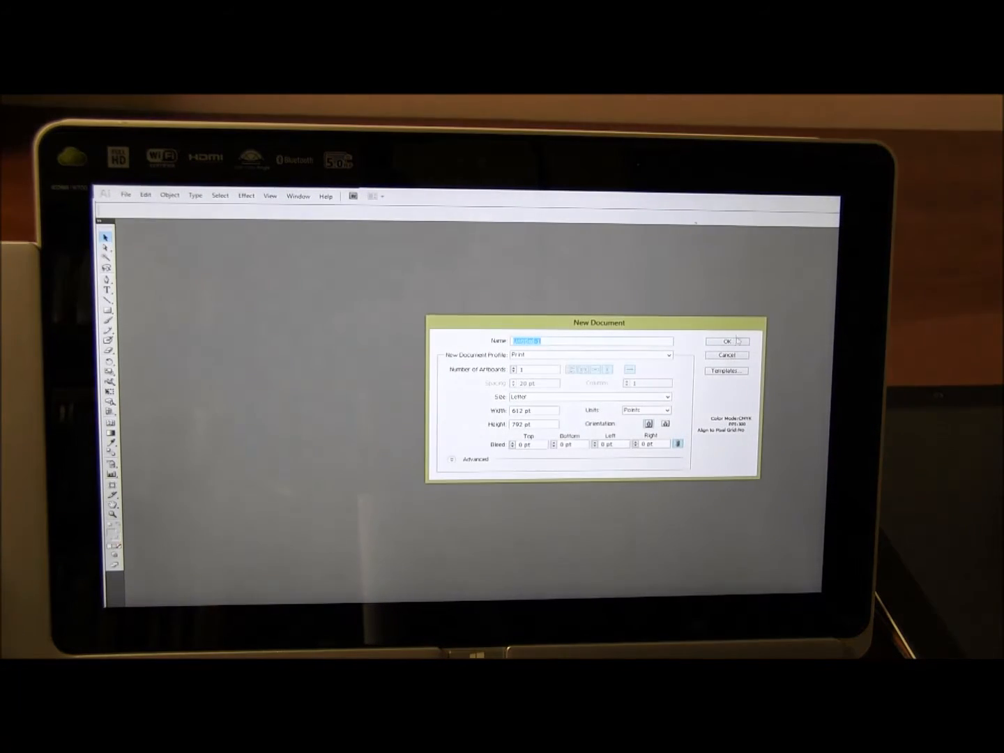
left_click(728, 340)
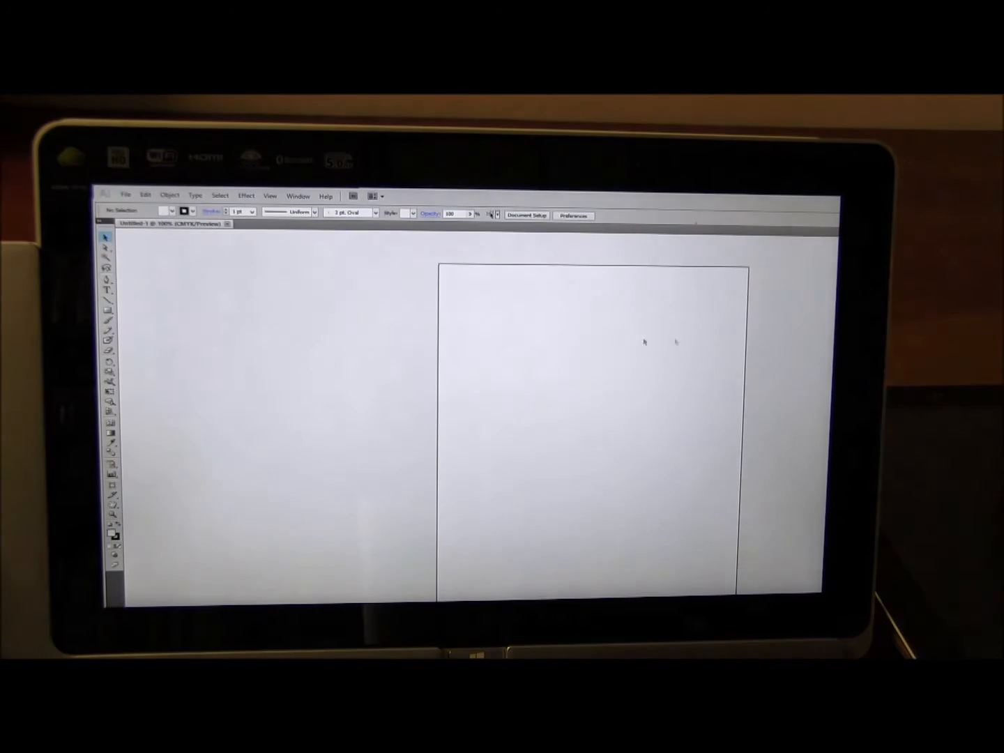
- Add a text area near the artboard top and start typing 'best eb' with the Type tool
left_click(106, 290)
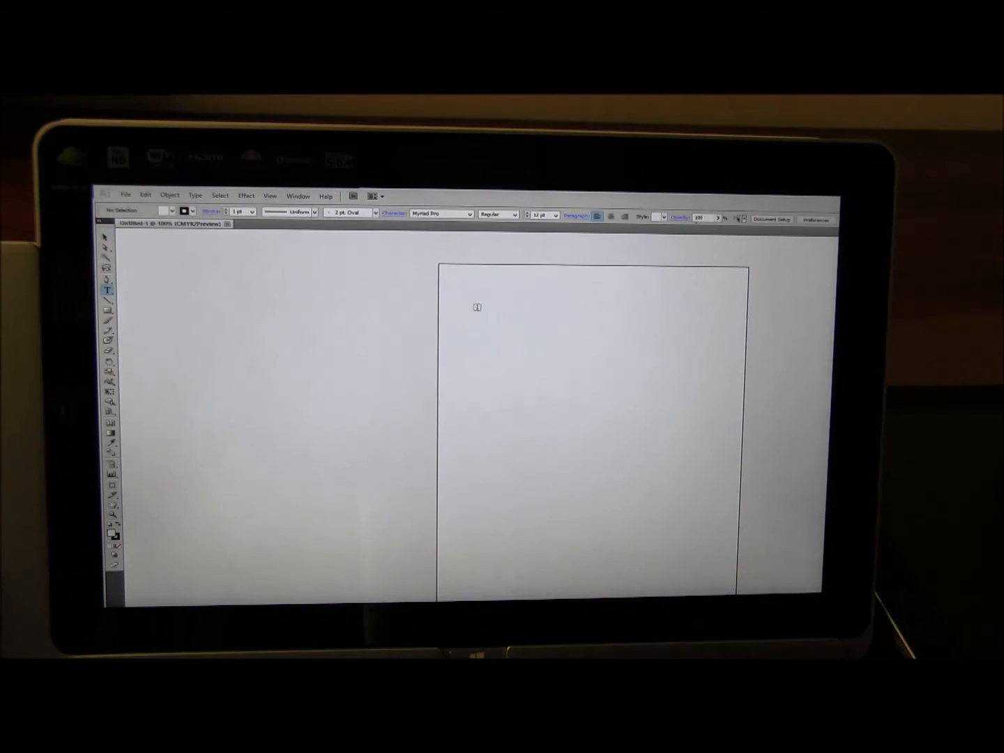
left_click_drag(477, 306, 722, 551)
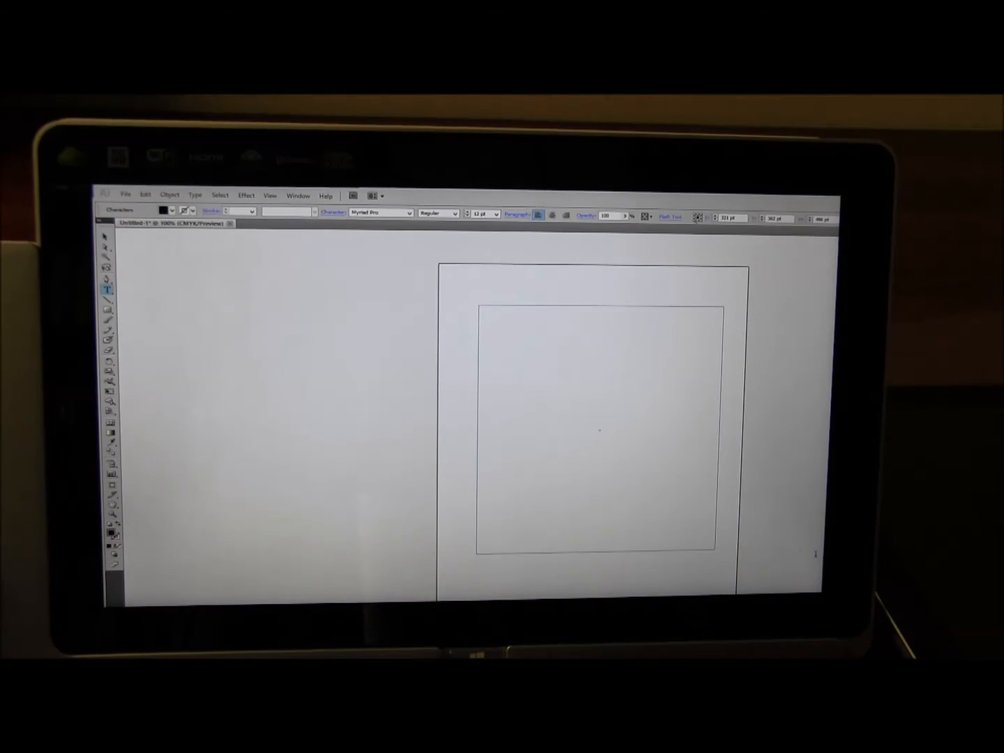
type("best")
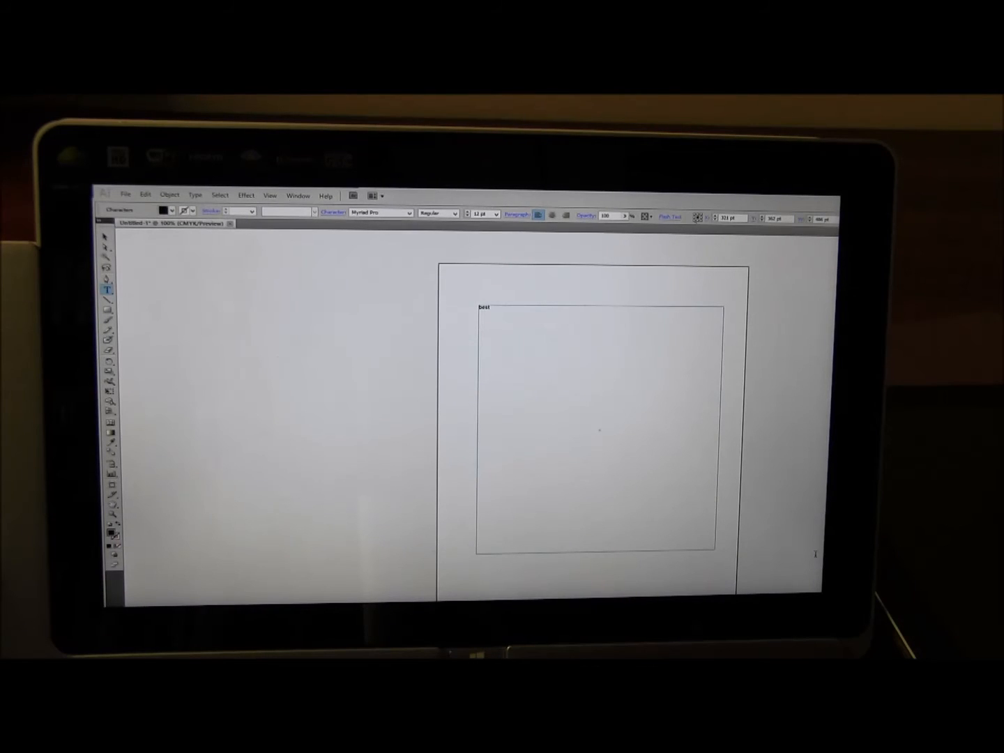
type("ebook reader")
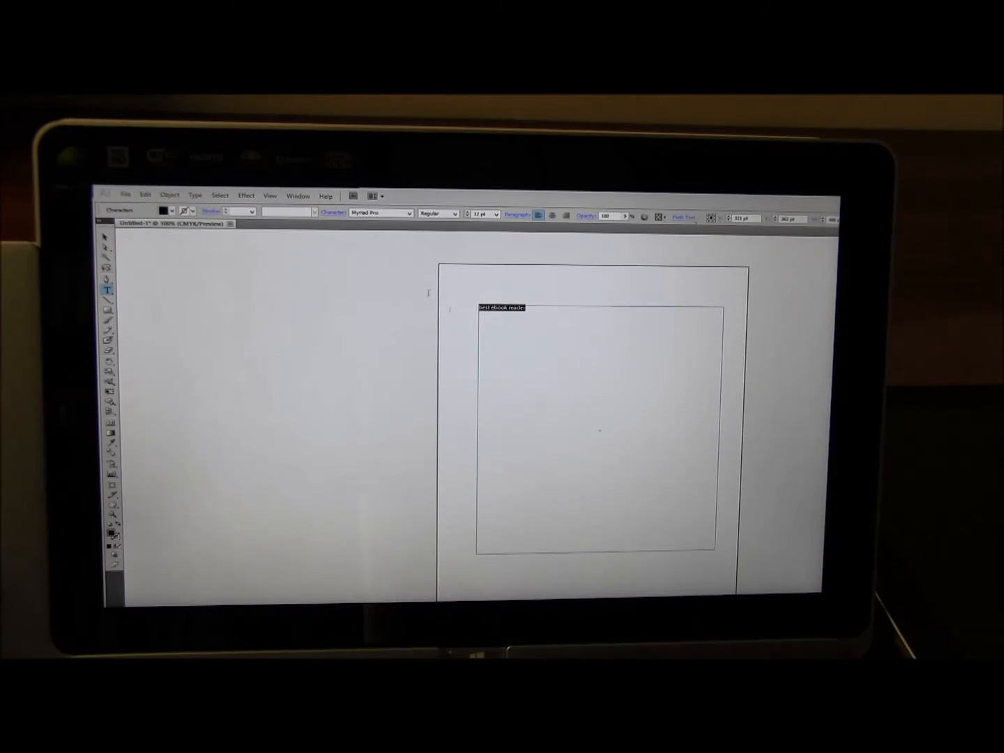
- Adjust the heading's stroke weight and choose a larger font size in the Control bar
left_click(251, 212)
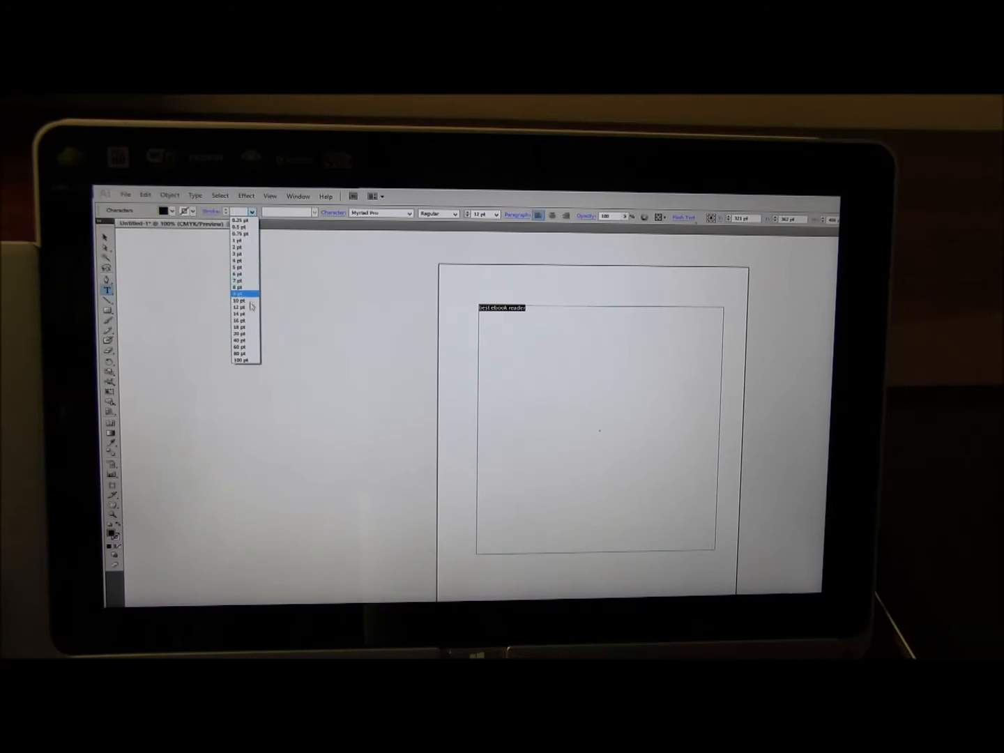
left_click(240, 307)
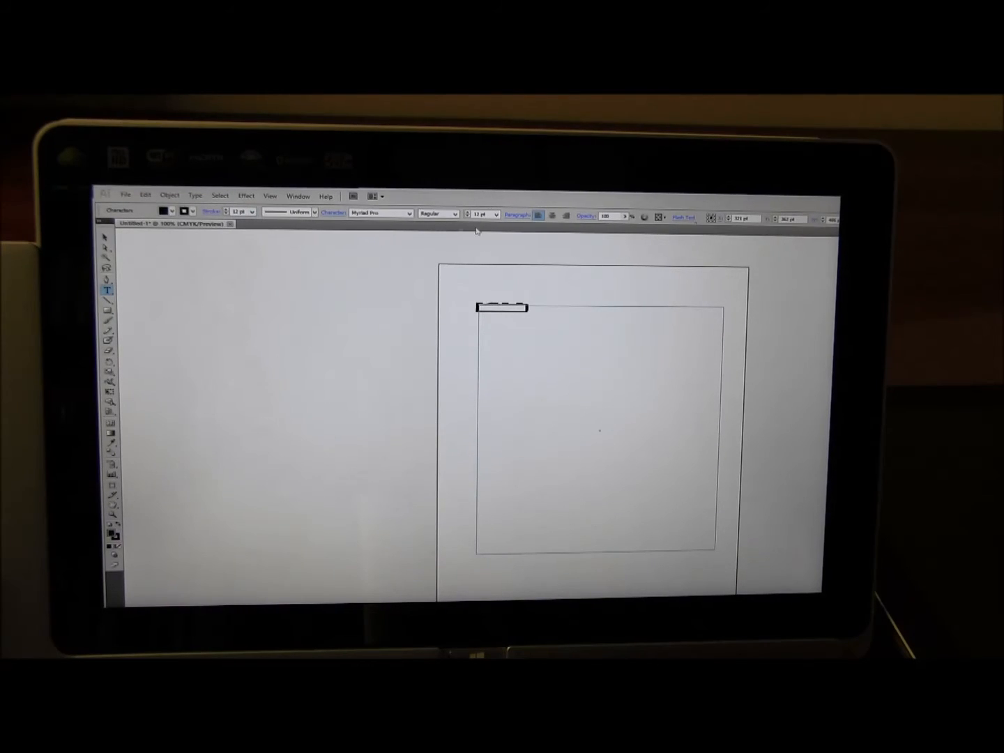
left_click(494, 214)
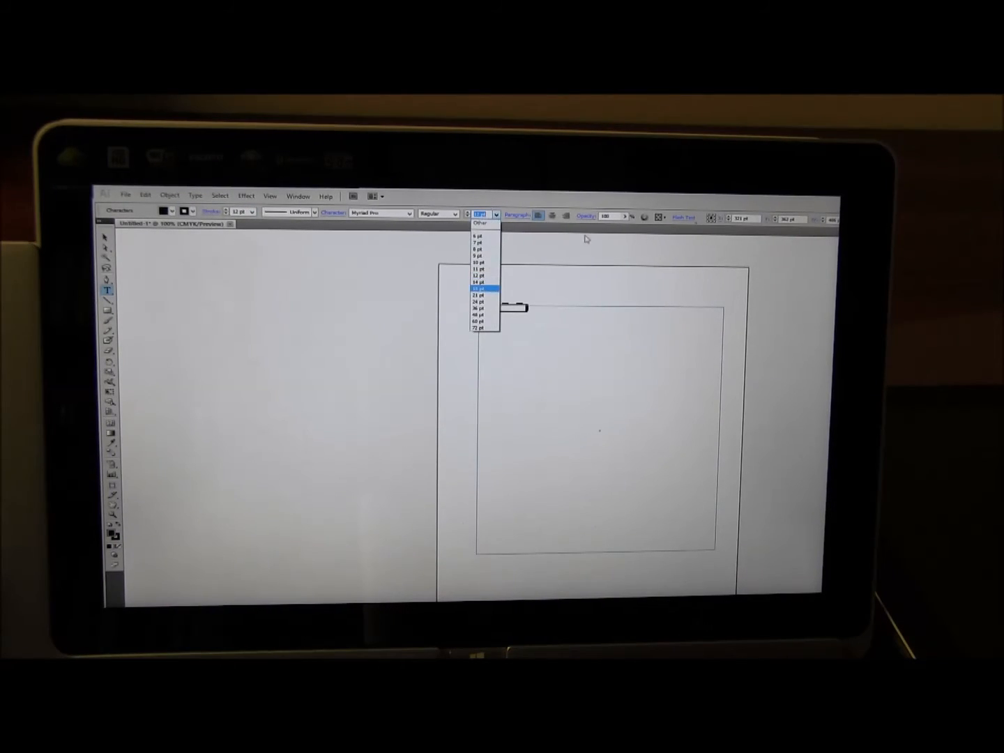
left_click(480, 302)
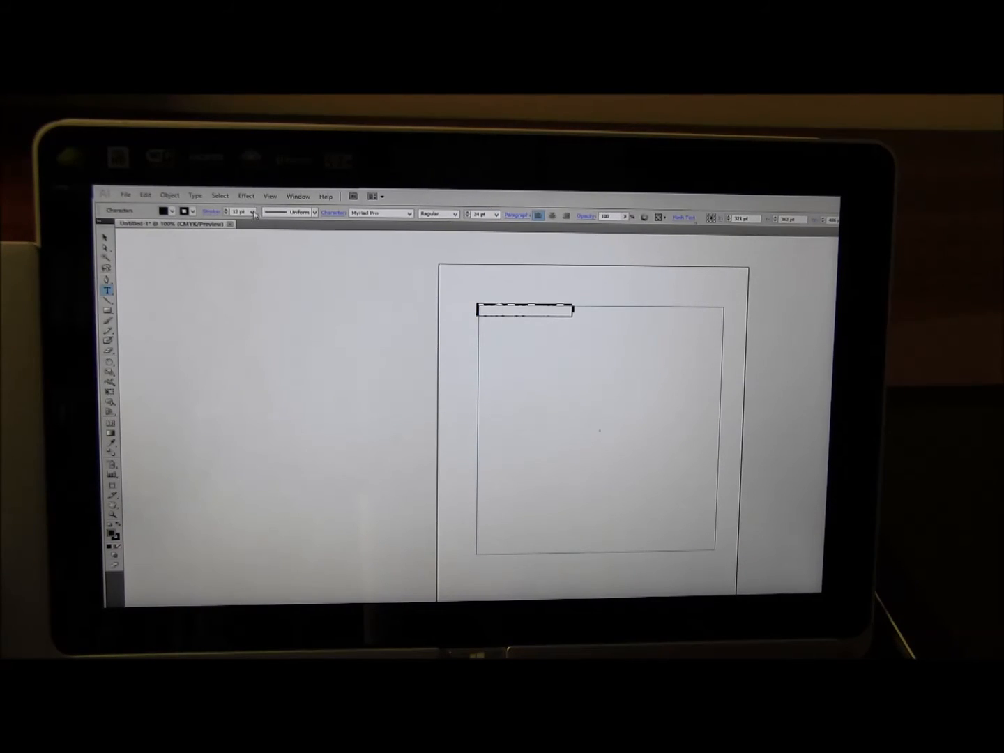
left_click(251, 212)
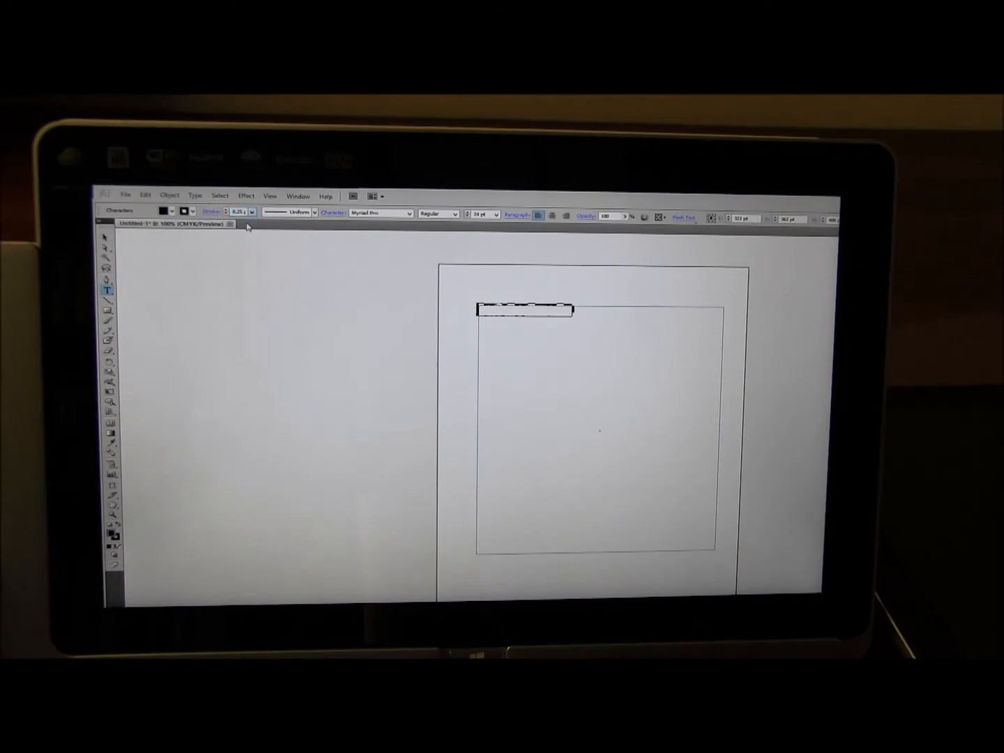
- Retype the heading as 'best ebook readers.com' and bring up the Effect menu's Stylize effects
type("best ebook reader")
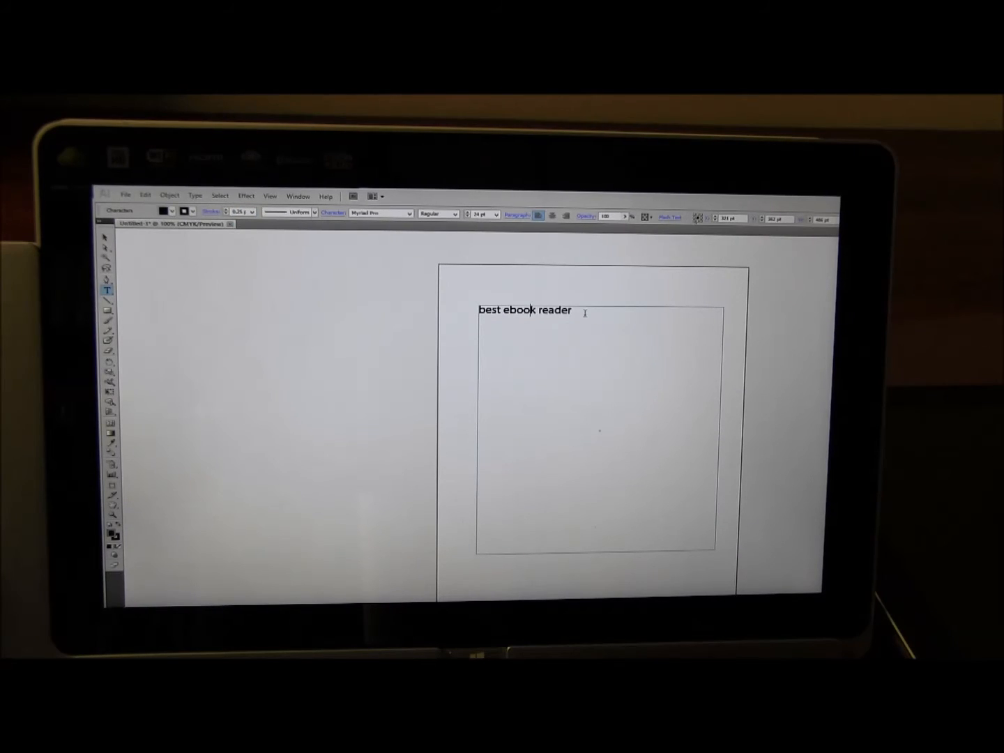
type("s")
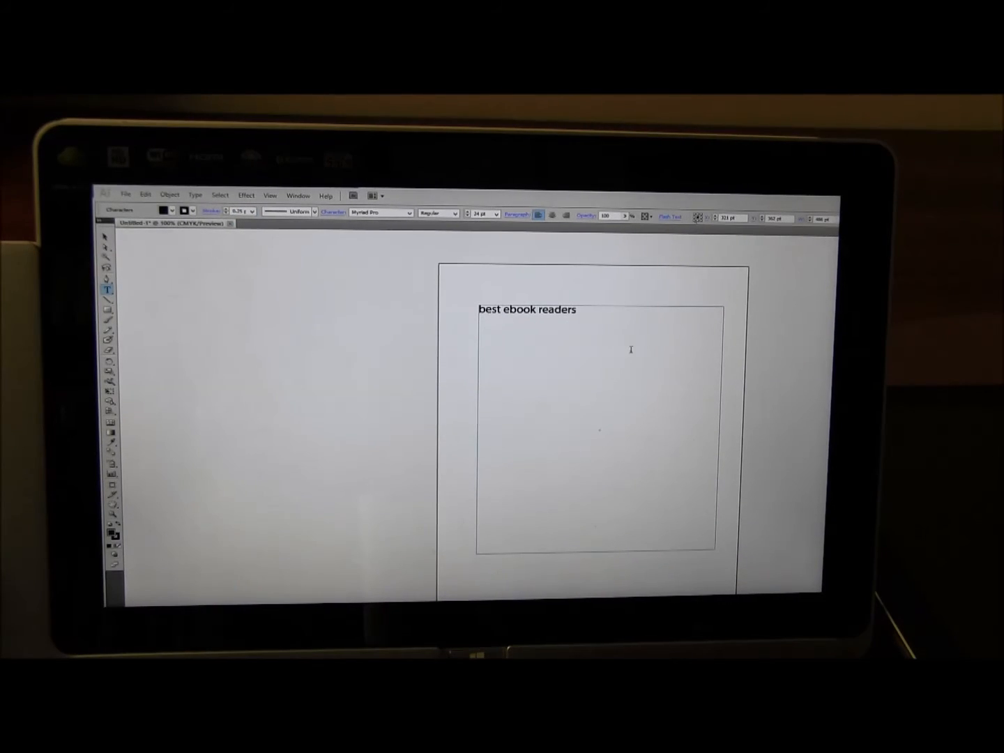
type(".com")
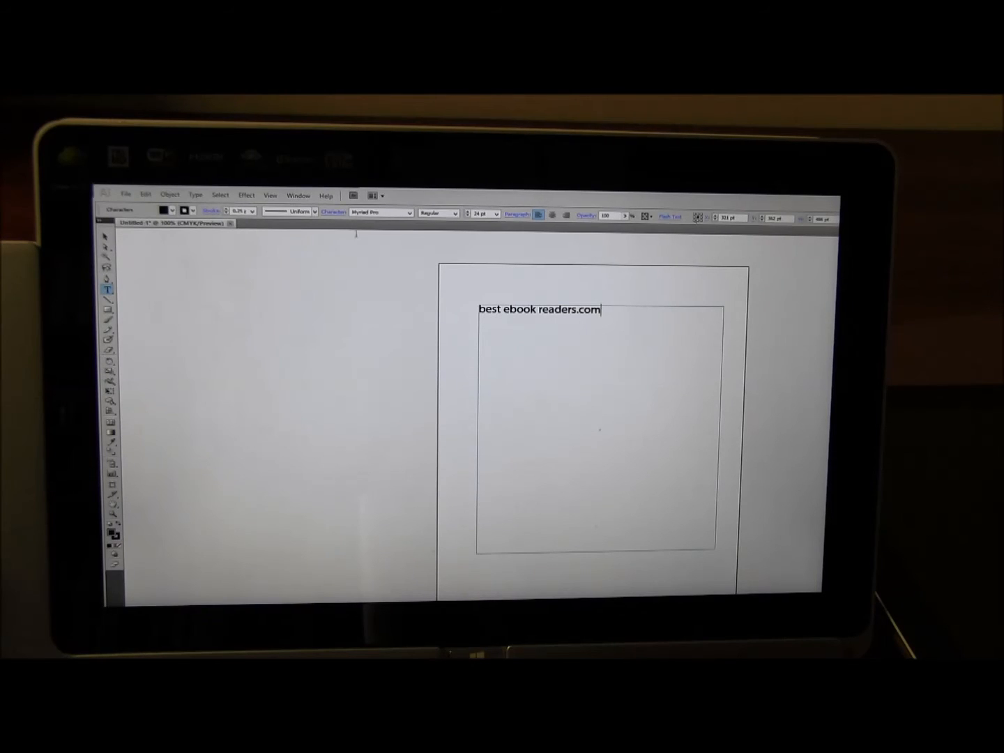
left_click(271, 195)
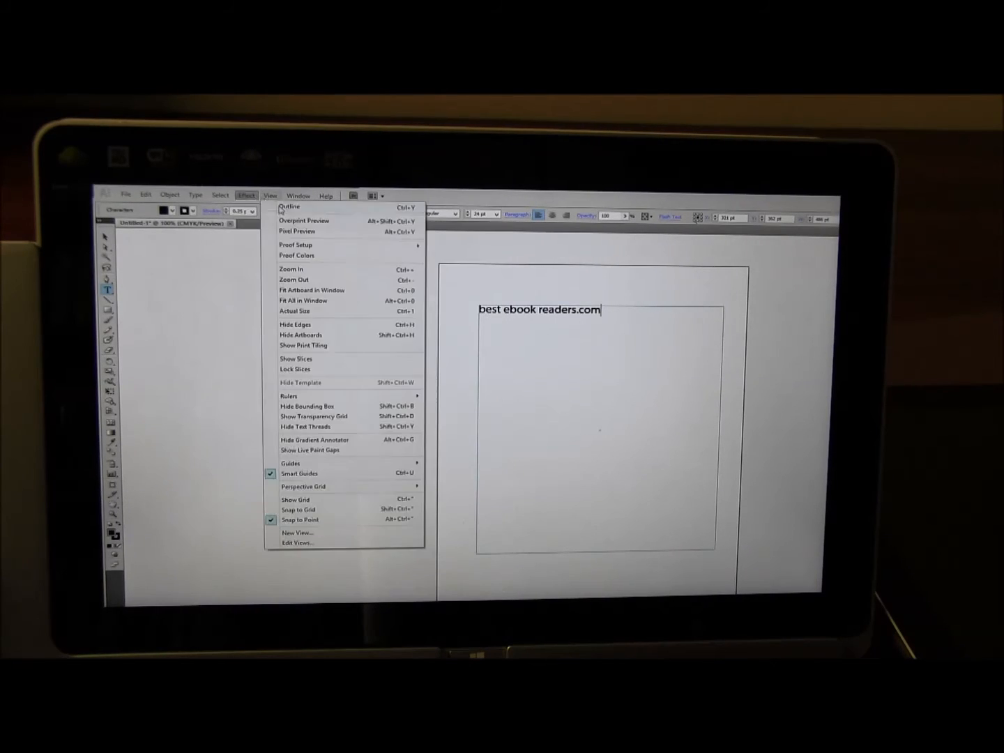
left_click(245, 195)
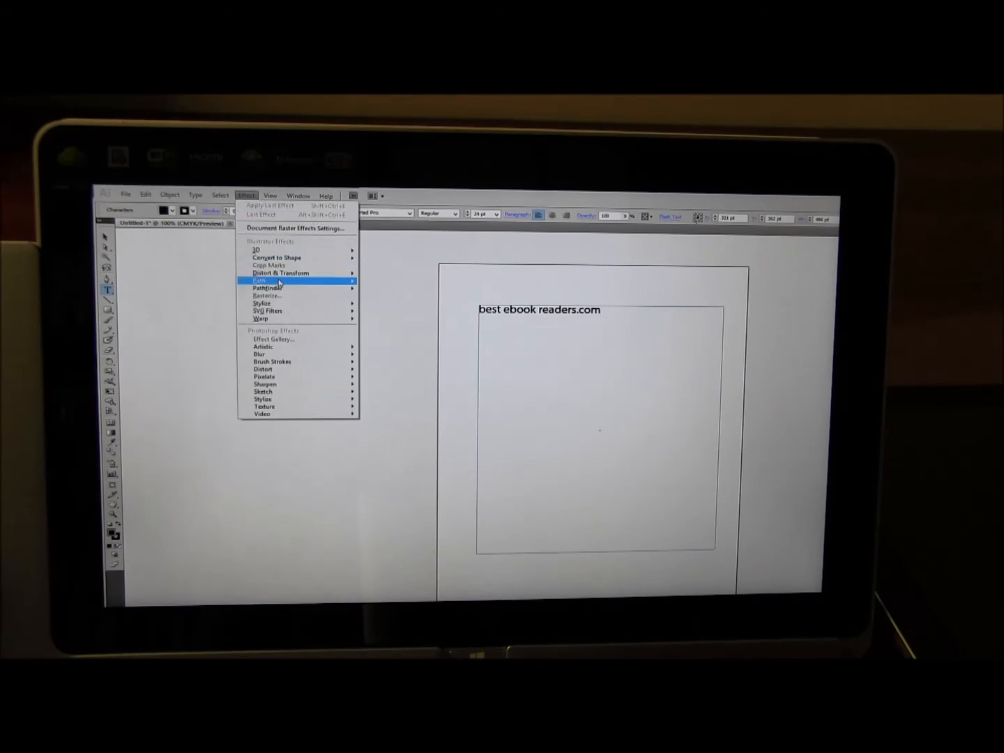
mouse_move(265, 302)
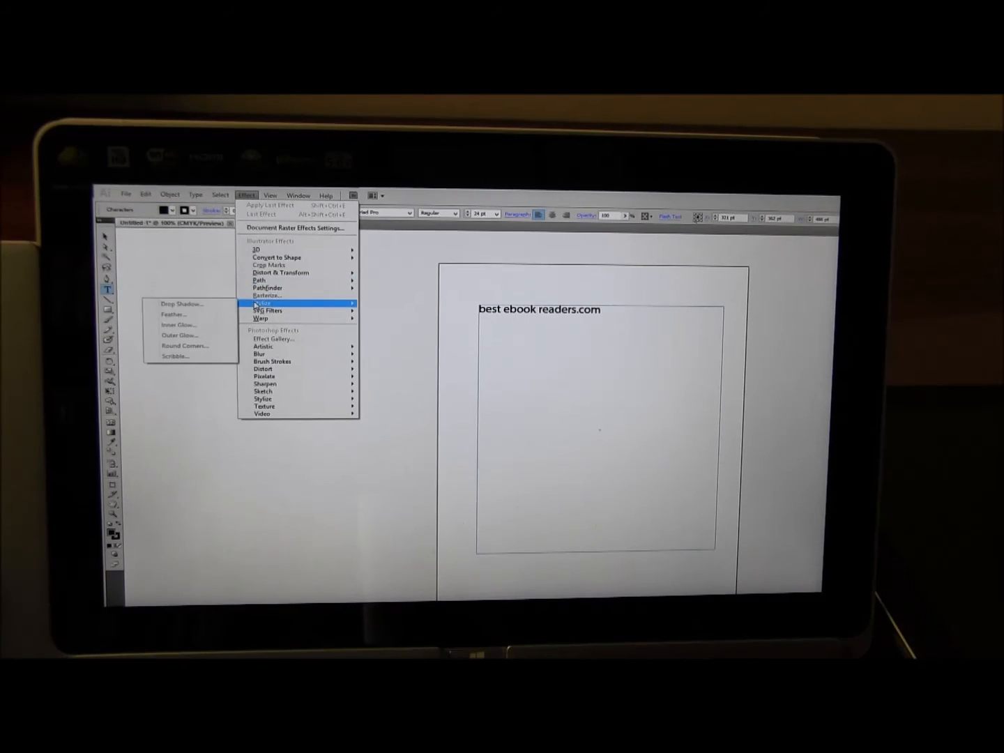